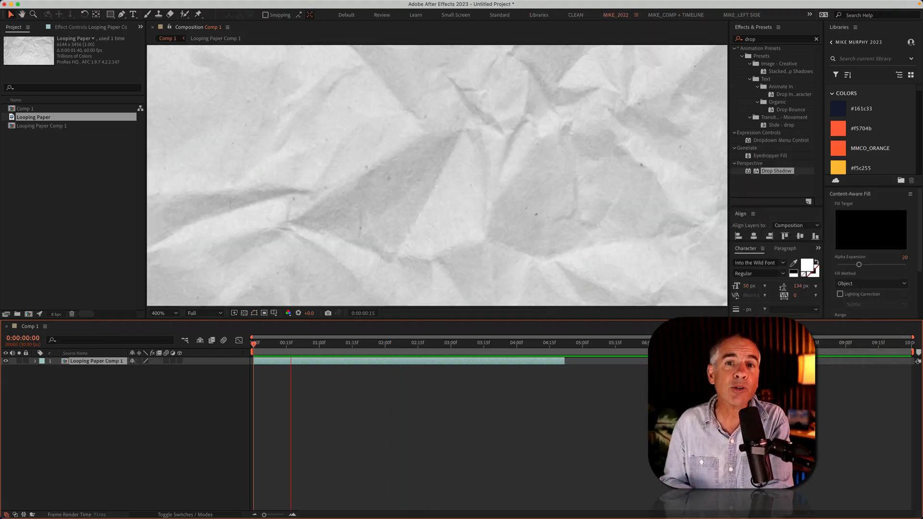
Step: Drop the Looping Paper footage into Comp 1 as a layer
{"action": "left_click", "coordinate": [398, 341]}
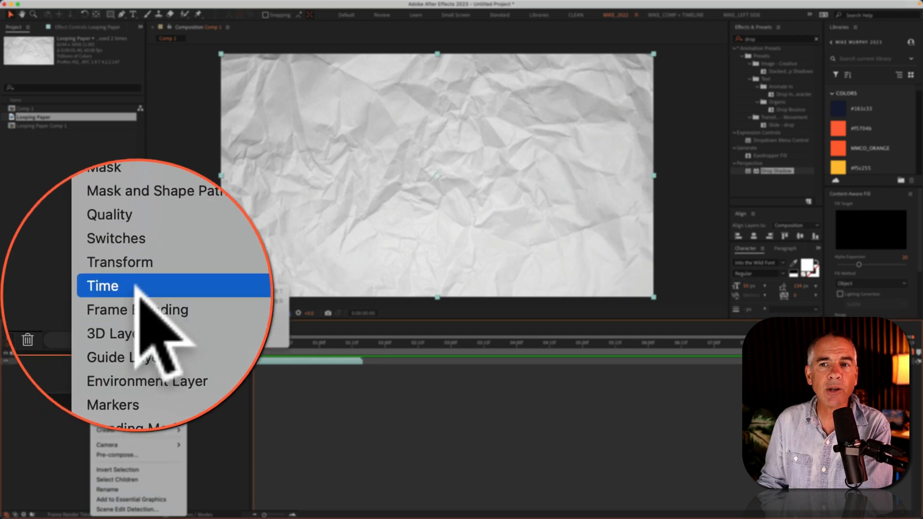
{"action": "mouse_move", "coordinate": [102, 289]}
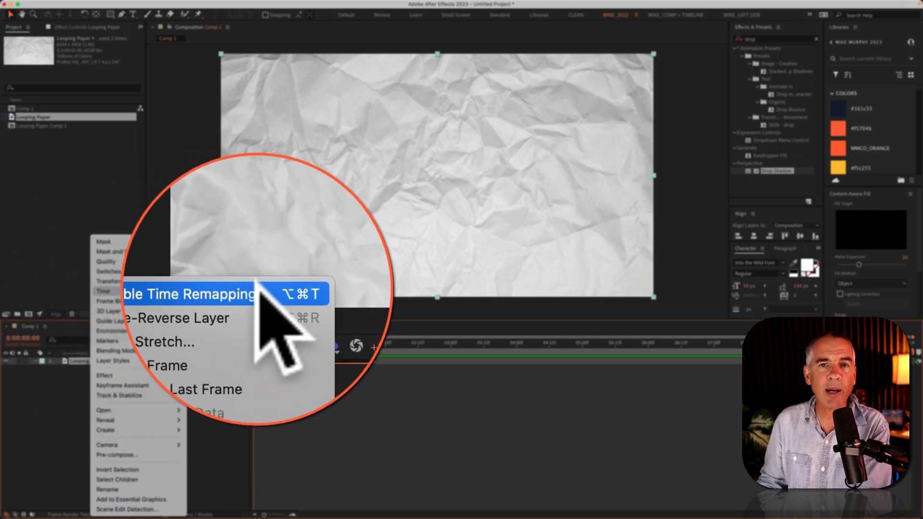
Step: Enable Time Remapping on the Looping Paper layer from the Time menu
{"action": "left_click", "coordinate": [189, 294]}
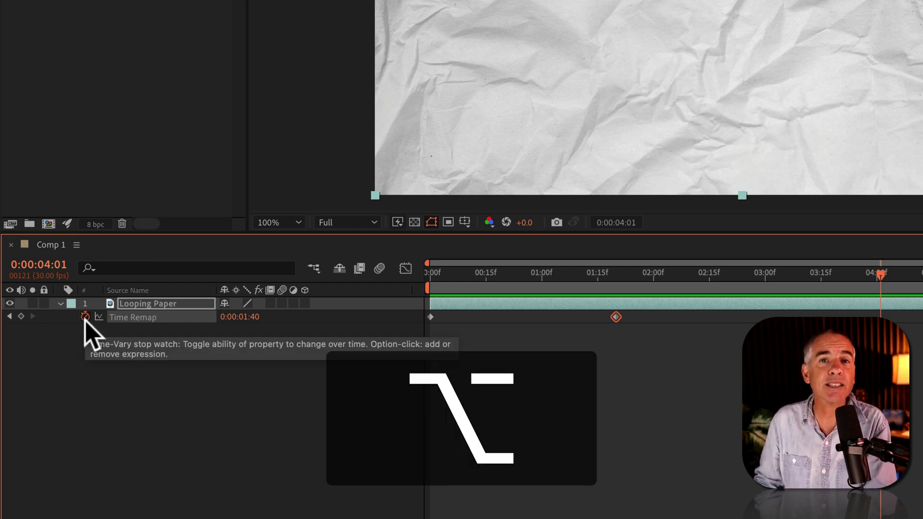
Step: Start a loopOut expression on the Looping Paper layer's Time Remap
{"action": "left_click", "coordinate": [84, 317]}
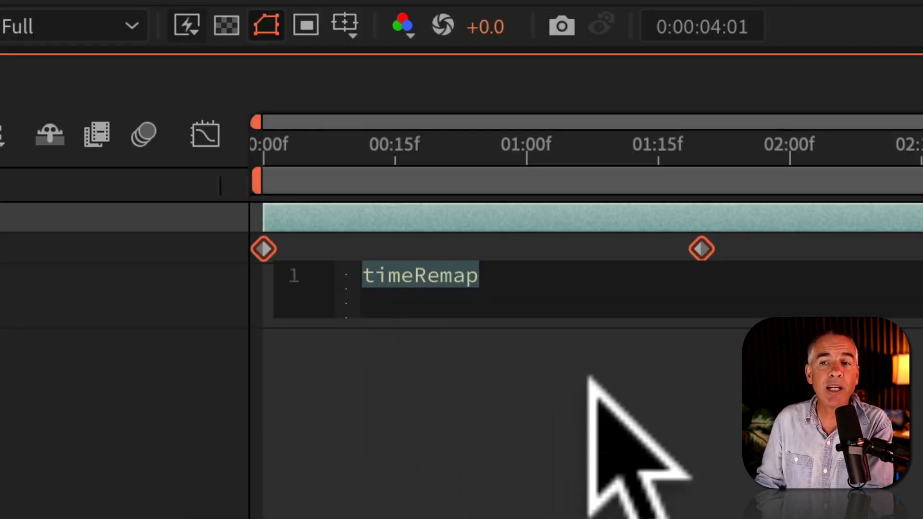
{"action": "mouse_move", "coordinate": [601, 407]}
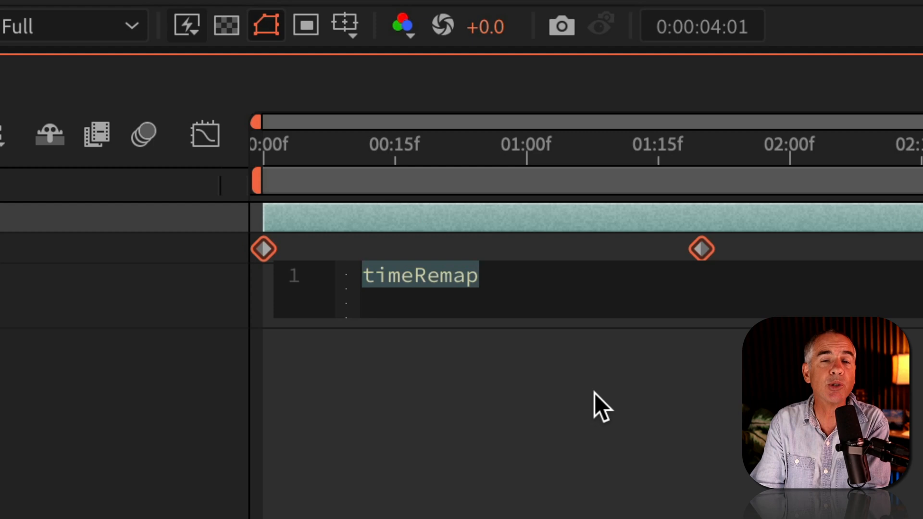
{"action": "type", "text": "l"}
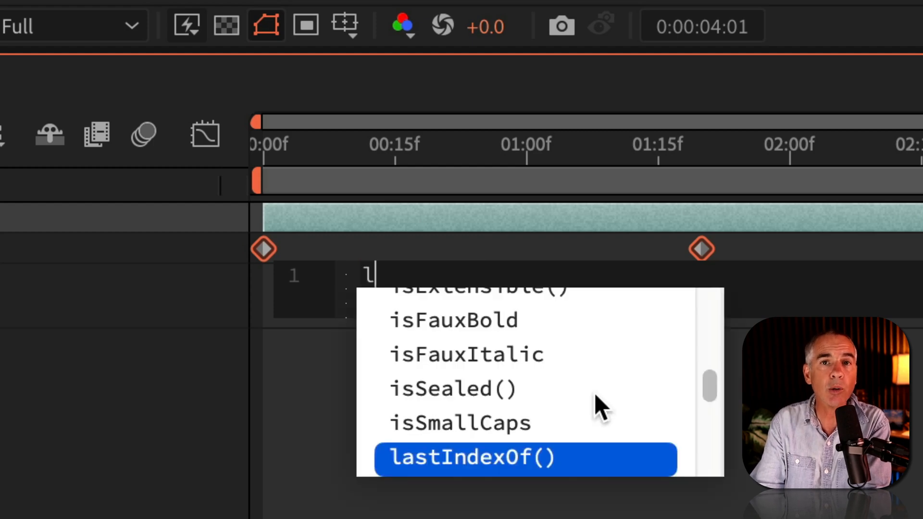
{"action": "type", "text": "oop"}
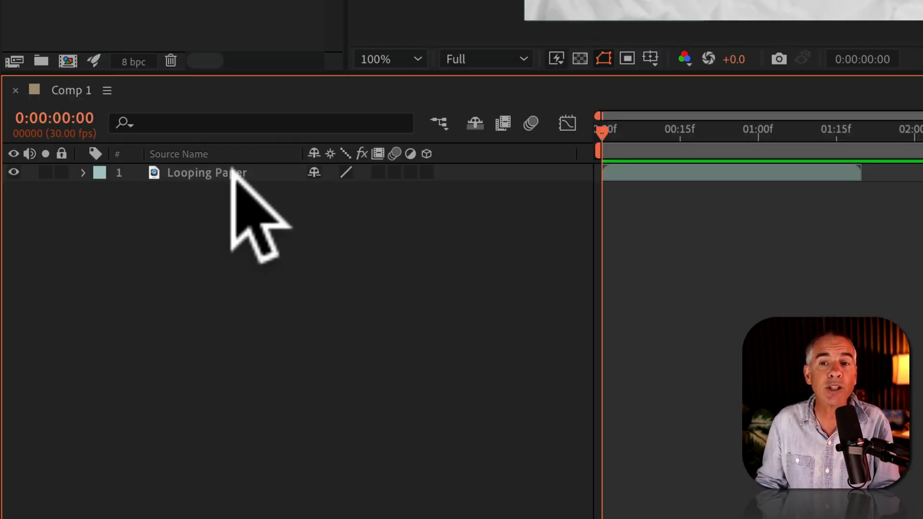
Step: Pre-compose the Looping Paper layer as 'Looping Paper Pre-Comp'
{"action": "left_click", "coordinate": [206, 173]}
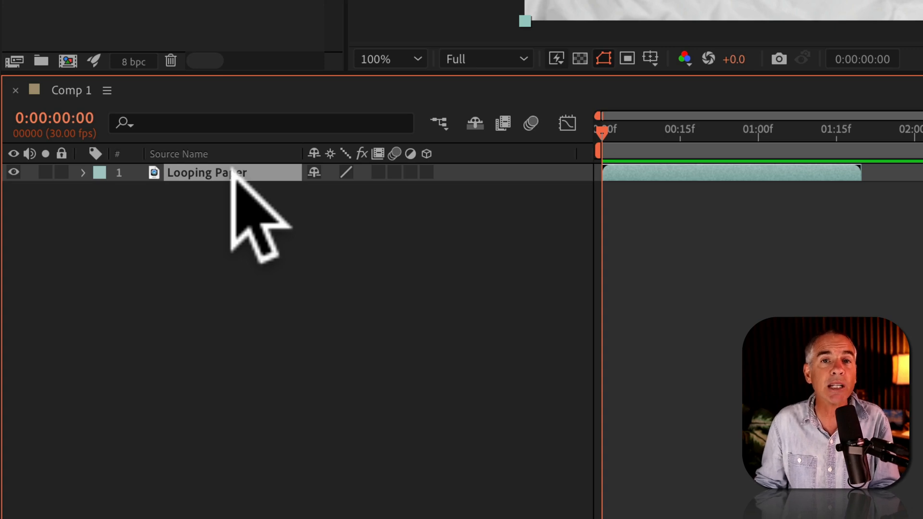
{"action": "right_click", "coordinate": [206, 172]}
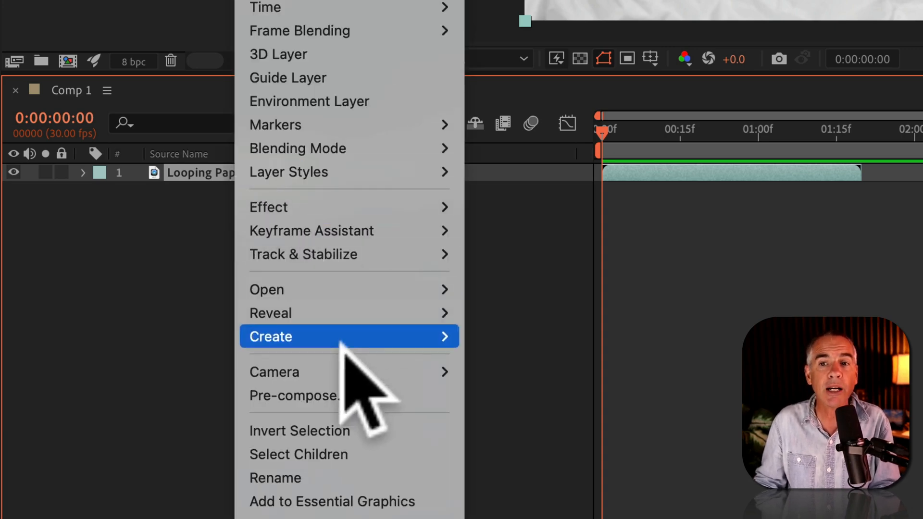
{"action": "left_click", "coordinate": [293, 396]}
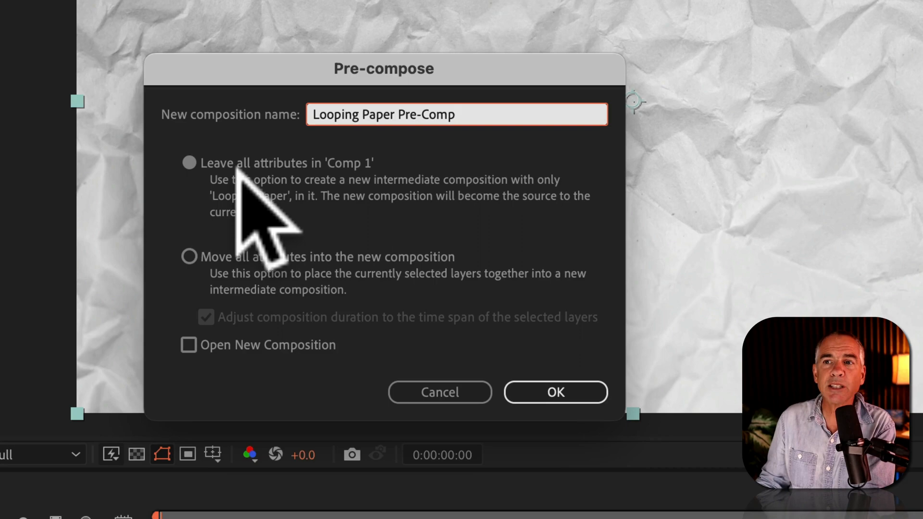
{"action": "left_click", "coordinate": [554, 393]}
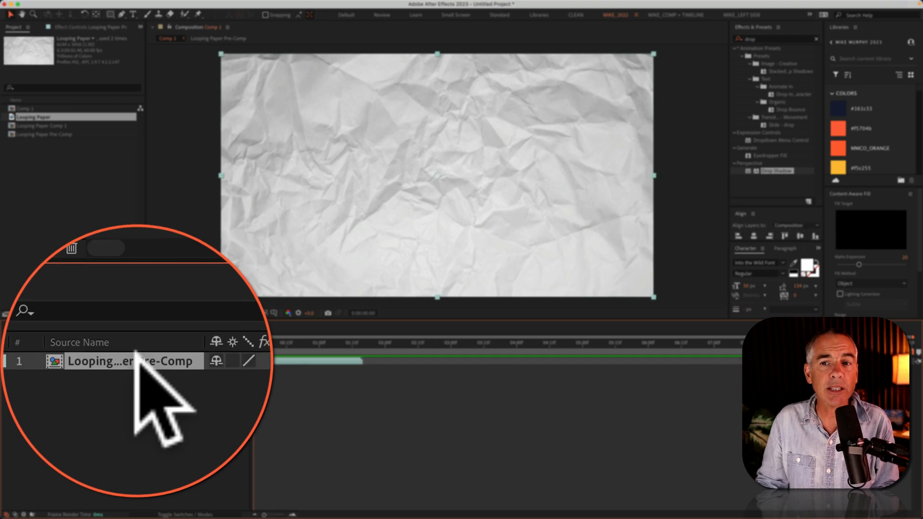
Step: Enable Time Remapping on the Looping Paper Pre-Comp layer via its context menu
{"action": "right_click", "coordinate": [129, 361]}
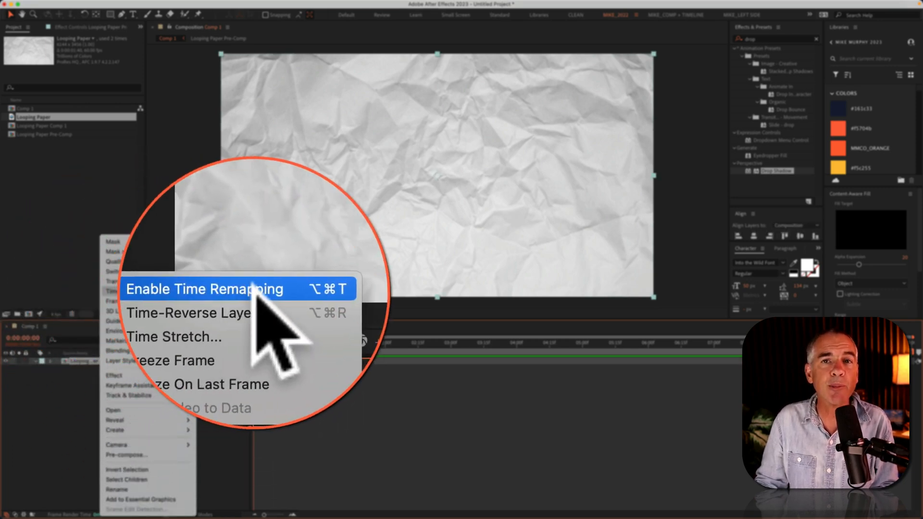
{"action": "left_click", "coordinate": [203, 288]}
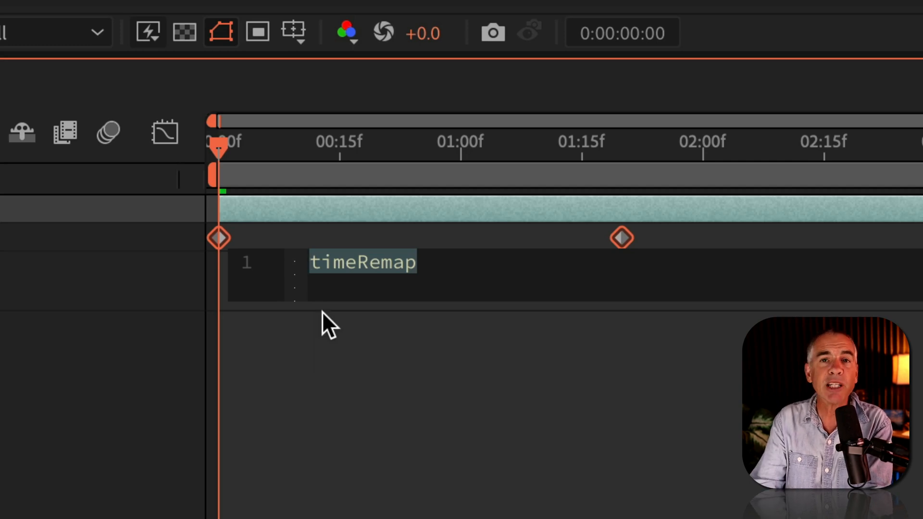
Step: Add the loopOut() expression to the pre-comp's Time Remap via autocomplete
{"action": "type", "text": "l"}
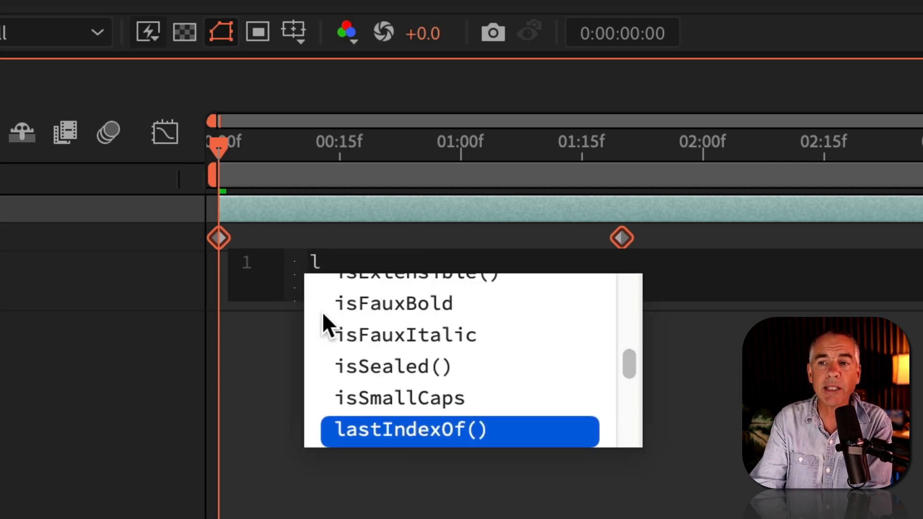
{"action": "type", "text": "oopOu"}
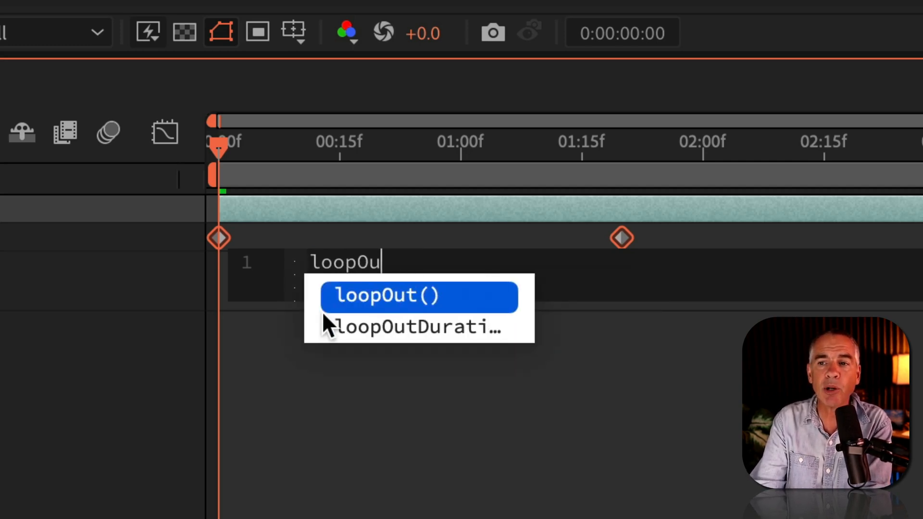
{"action": "left_click", "coordinate": [388, 296]}
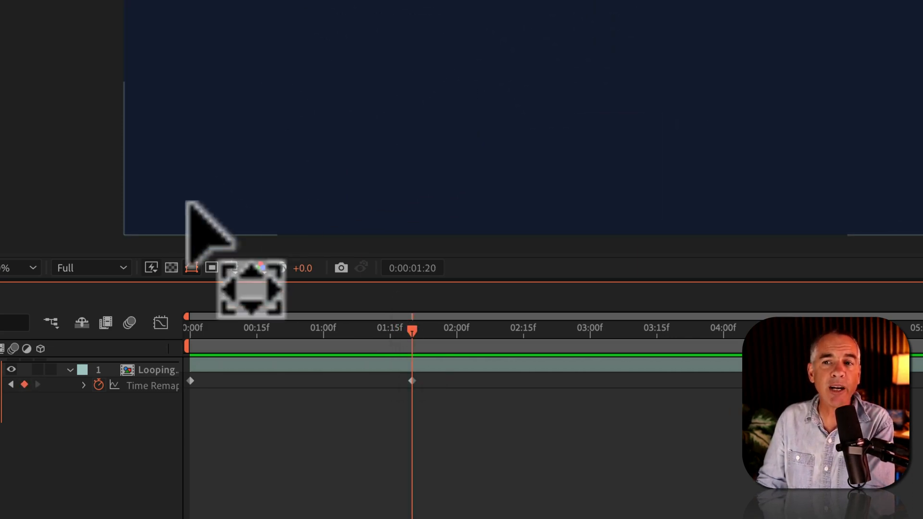
Step: Move the playhead to the blank frame at 0:00:01:20
{"action": "left_click", "coordinate": [171, 267]}
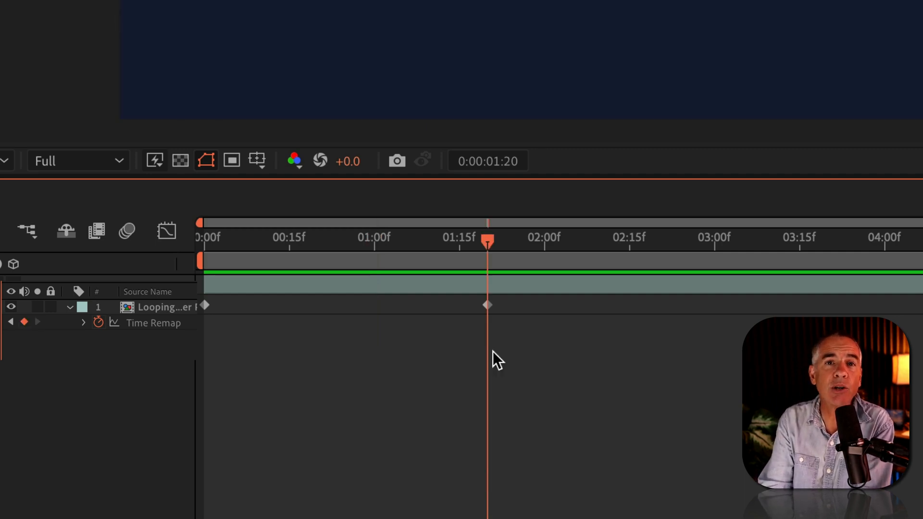
Step: Step back to 0:00:01:19 and add a Time Remap keyframe there
{"action": "key", "text": "k"}
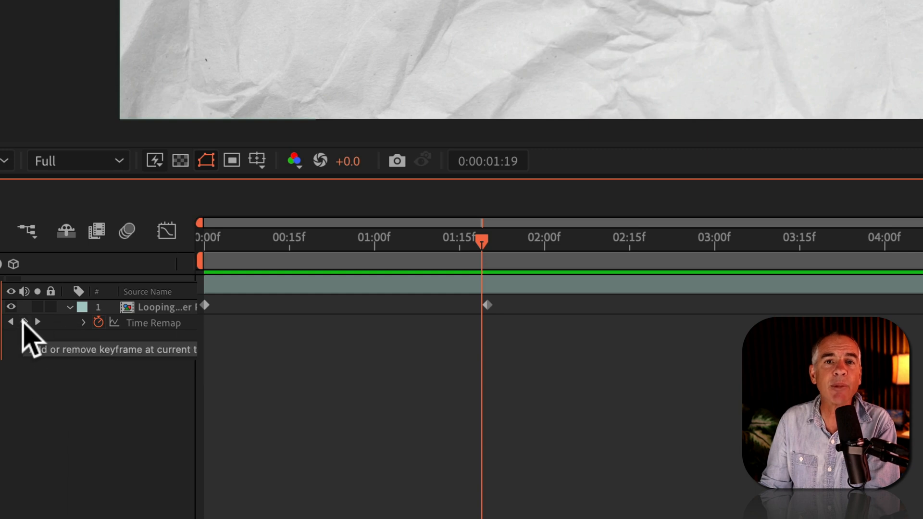
{"action": "left_click", "coordinate": [24, 322]}
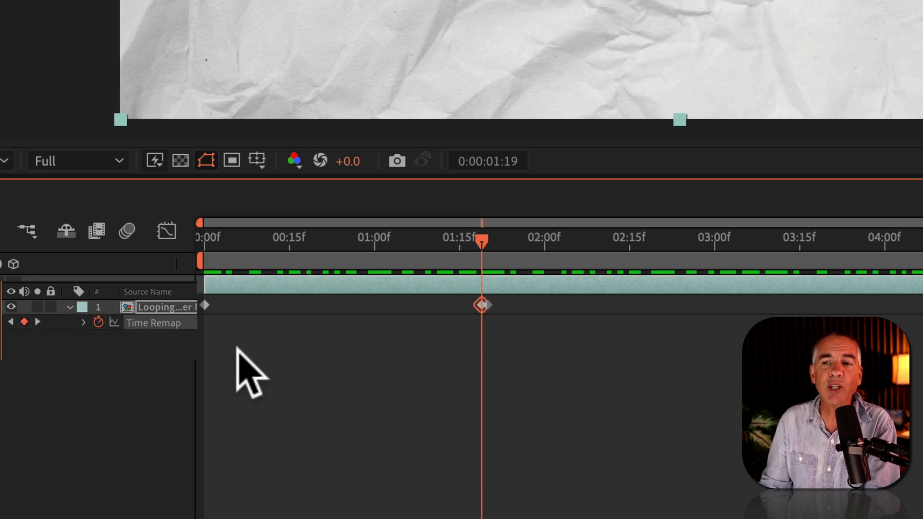
{"action": "mouse_move", "coordinate": [471, 347]}
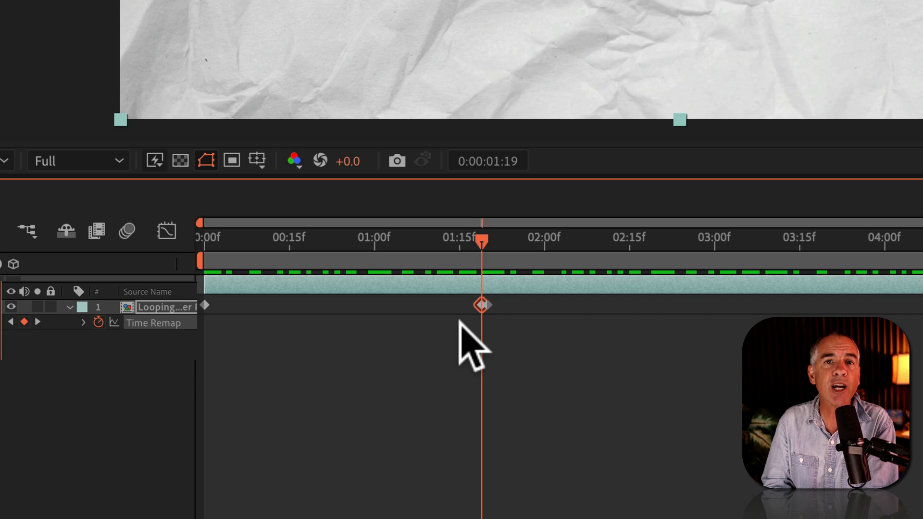